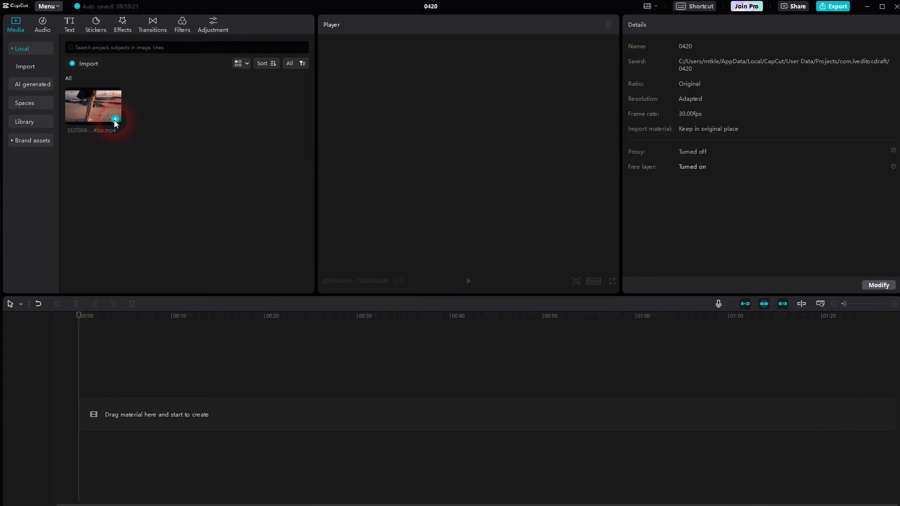
Step: Add the beach clip to the timeline twice, stacked, and reset the Temp adjustment to neutral
click(115, 120)
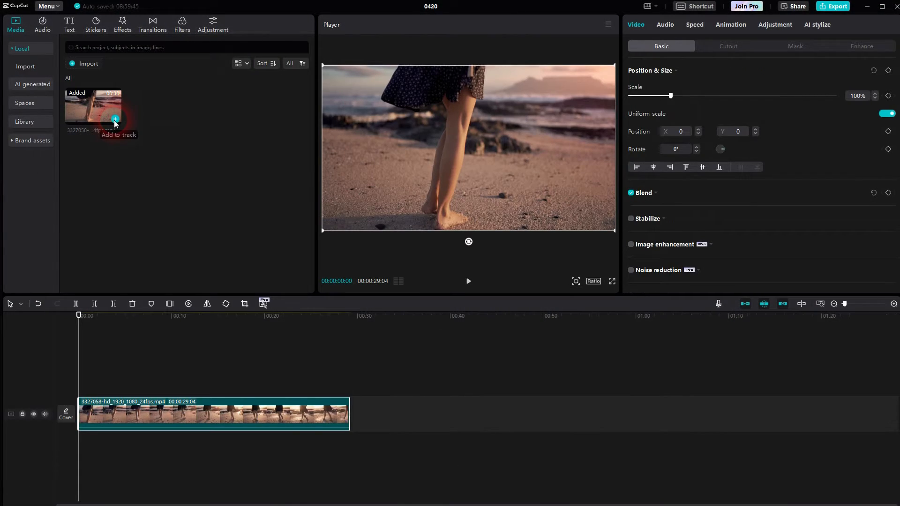
click(115, 119)
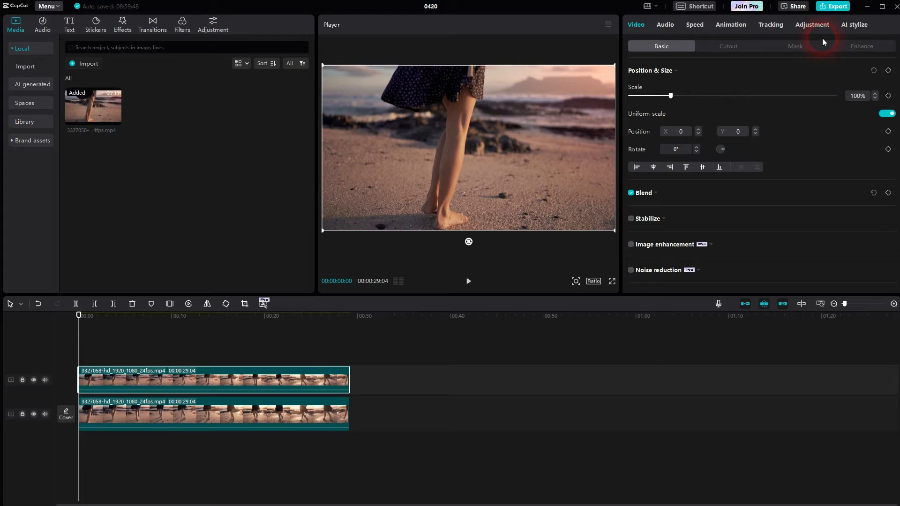
click(812, 25)
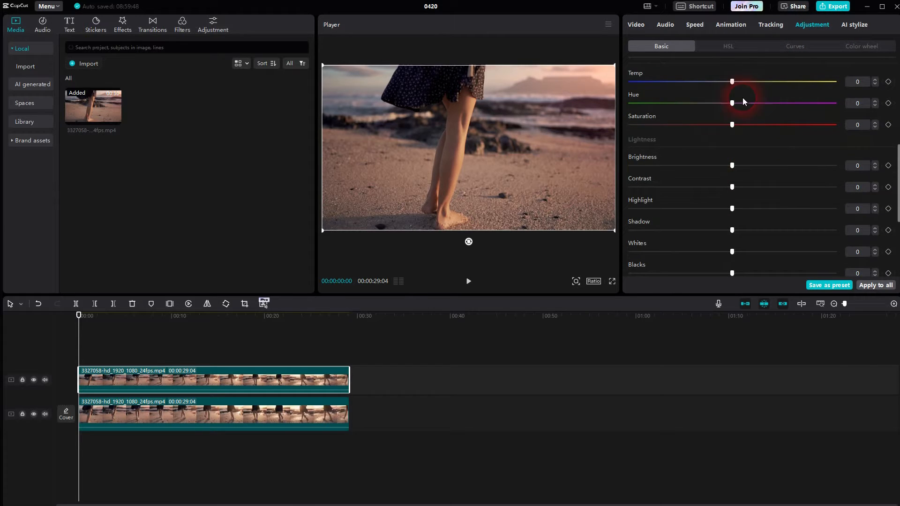
drag(732, 81, 703, 82)
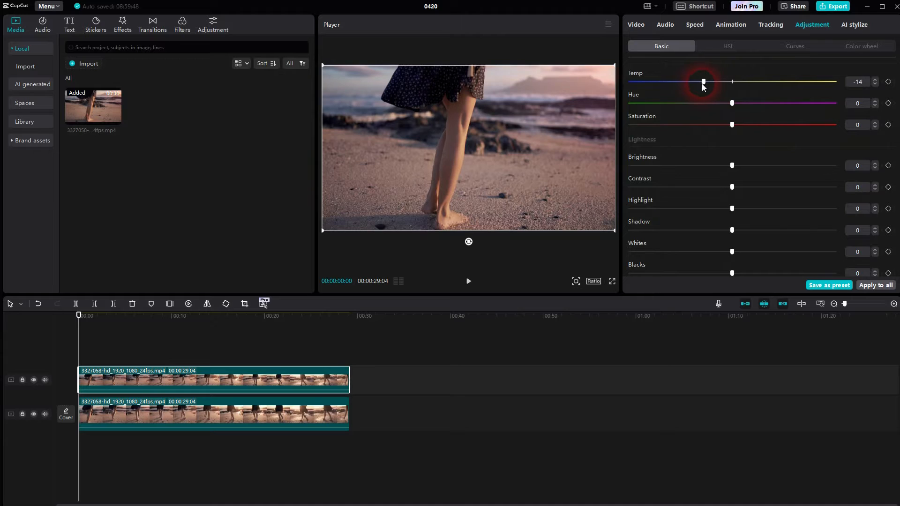
drag(703, 81, 739, 81)
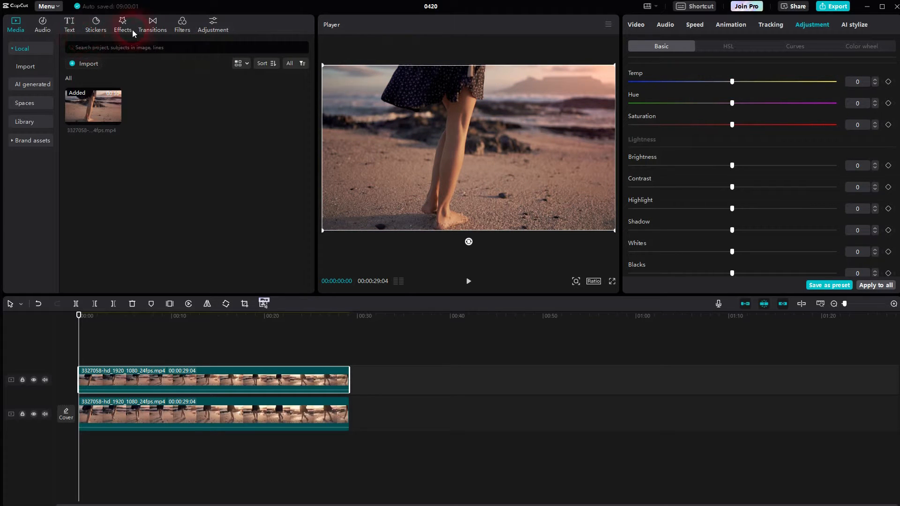
Step: Add the Humble filter as a timeline layer spanning both beach clips
click(181, 23)
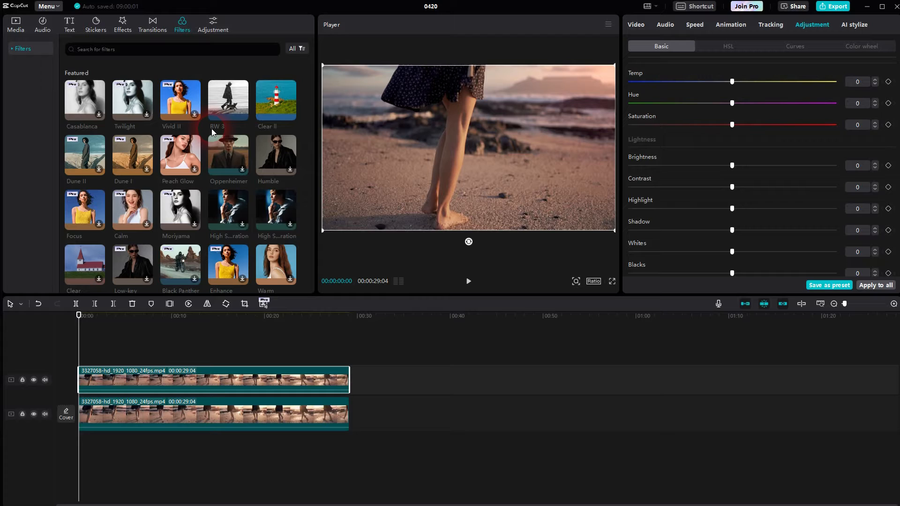
mouse_move(304, 127)
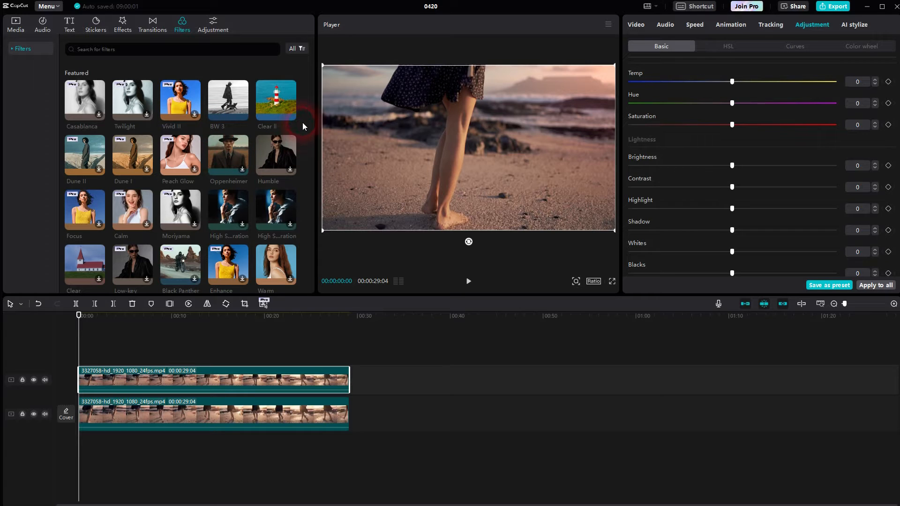
click(291, 115)
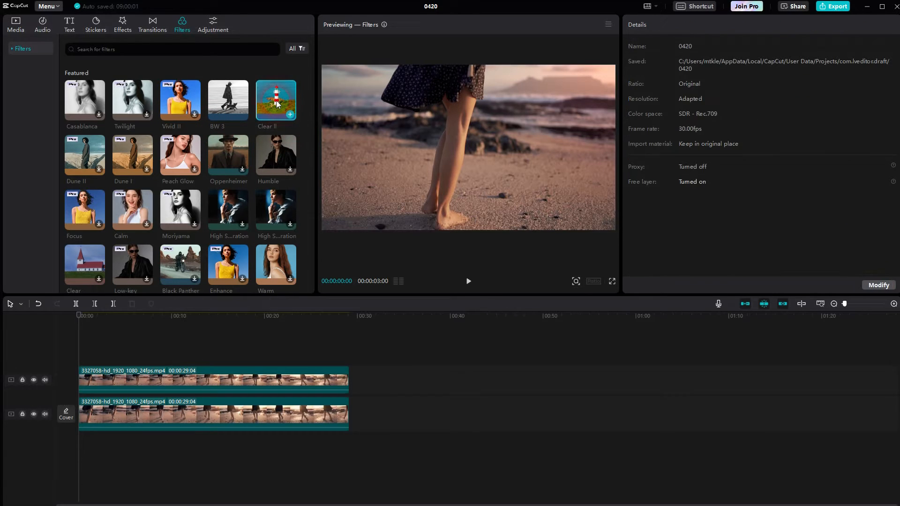
click(468, 281)
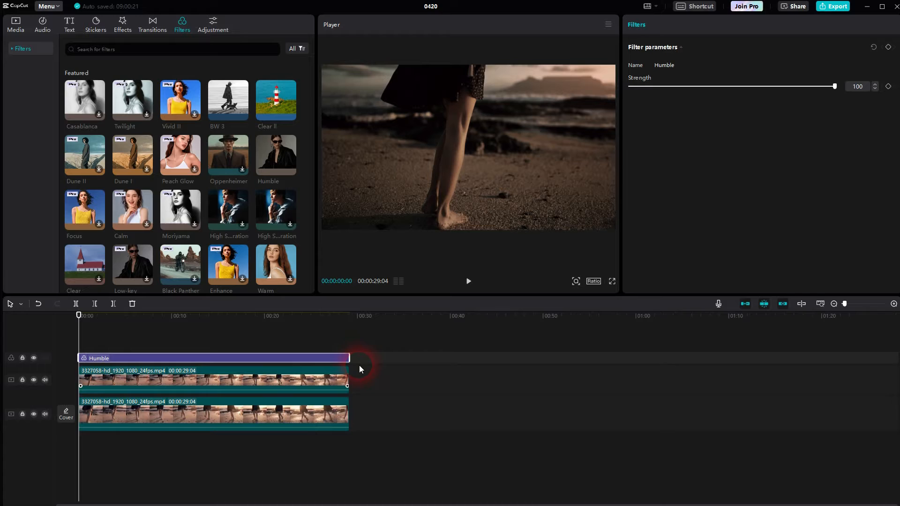
Step: Merge the Humble filter and upper beach clip into Compound clip1, toggling its track visibility off and on
right_click(360, 379)
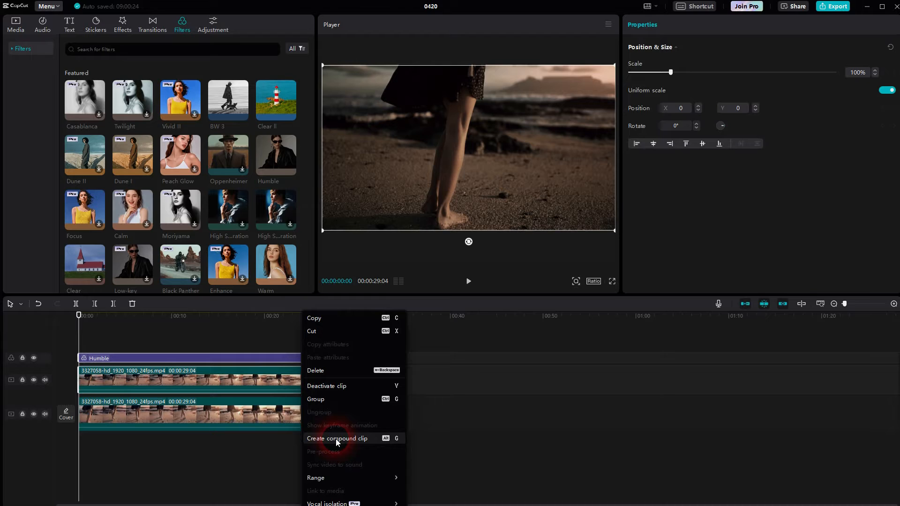
click(338, 438)
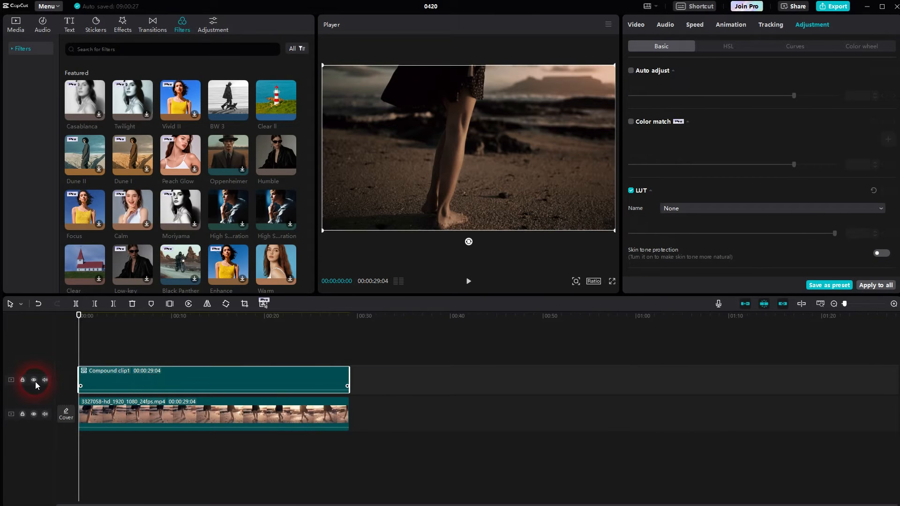
click(33, 380)
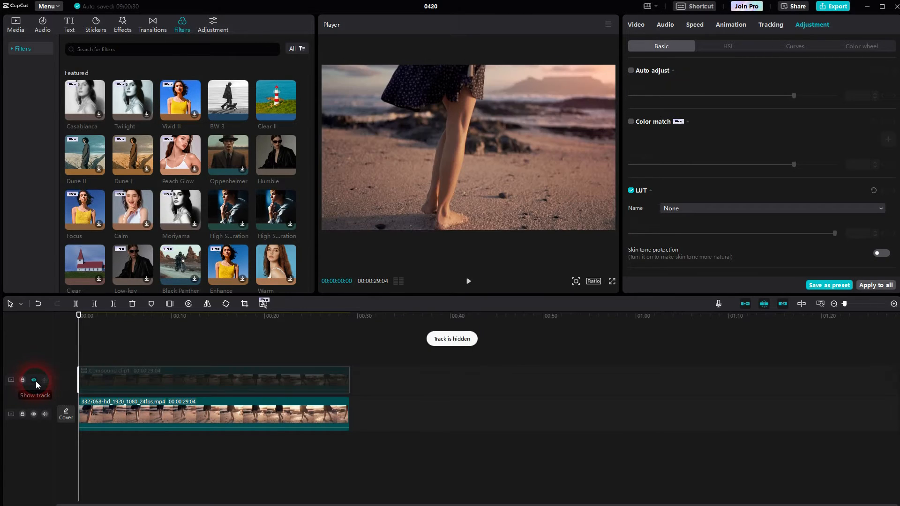
click(33, 380)
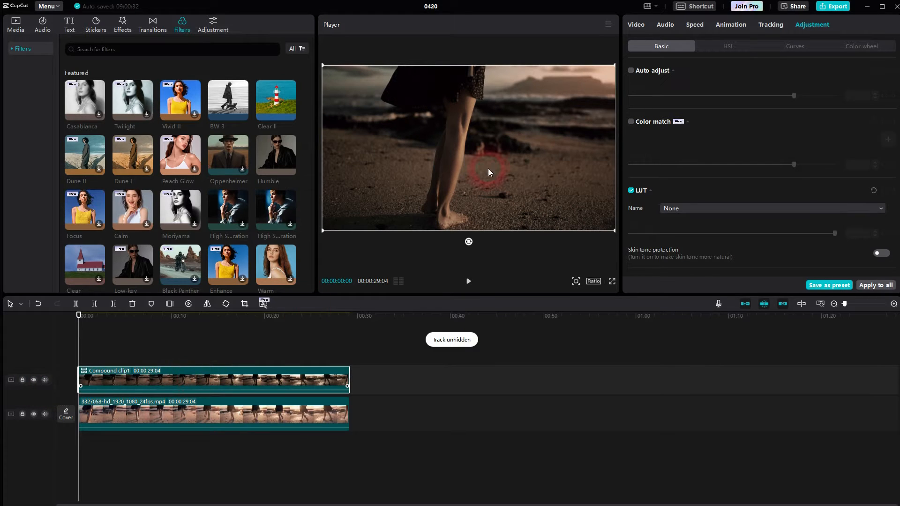
Step: Give Compound clip1 a Horizontal mask rotated to 90° and pushed to the right edge
click(635, 24)
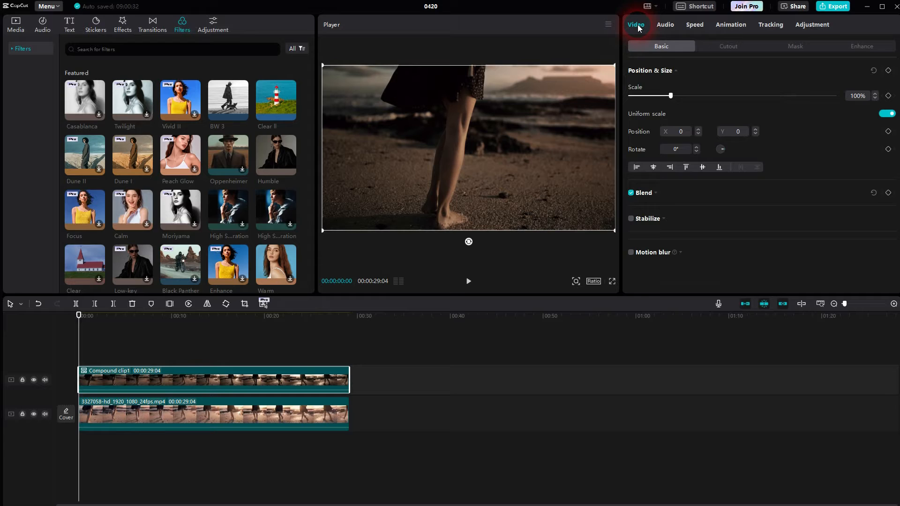
click(795, 46)
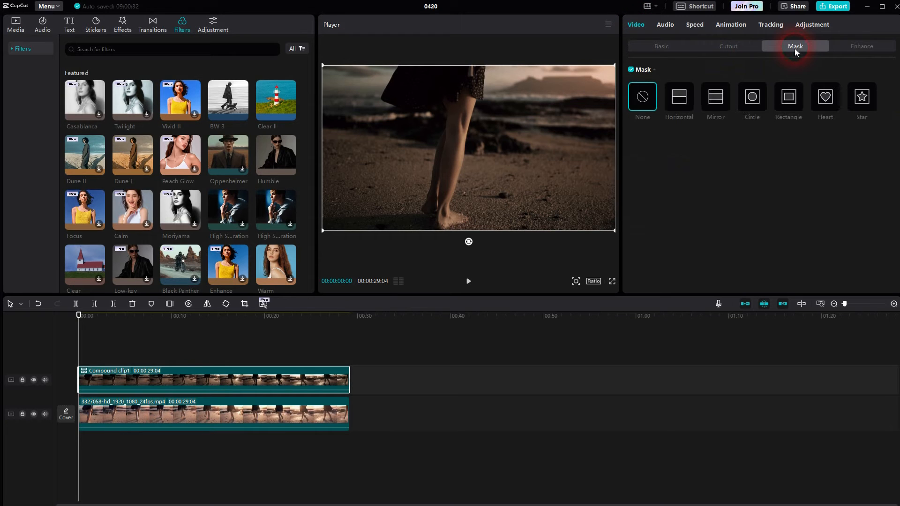
click(678, 97)
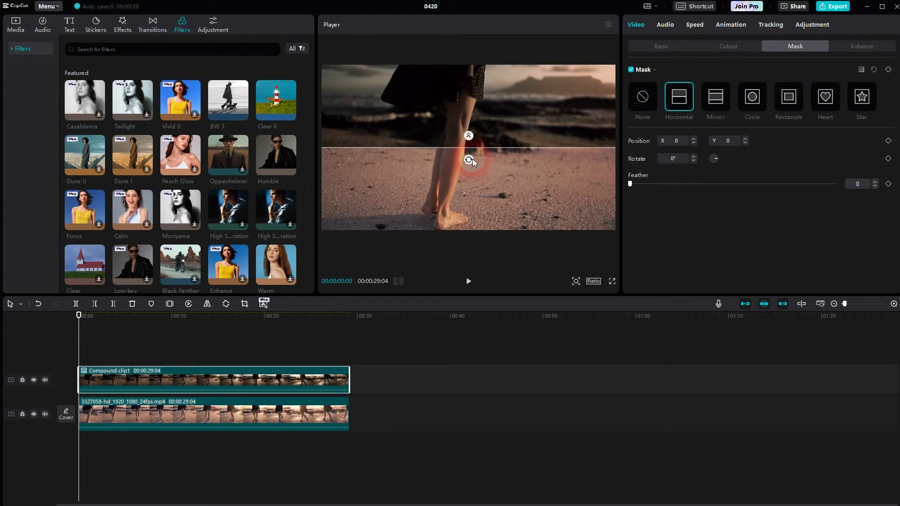
drag(468, 159, 459, 155)
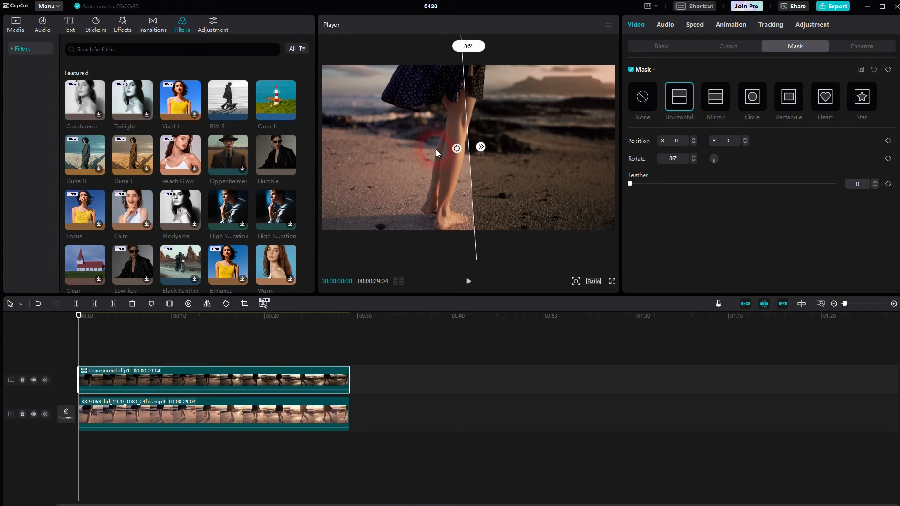
drag(456, 149, 471, 127)
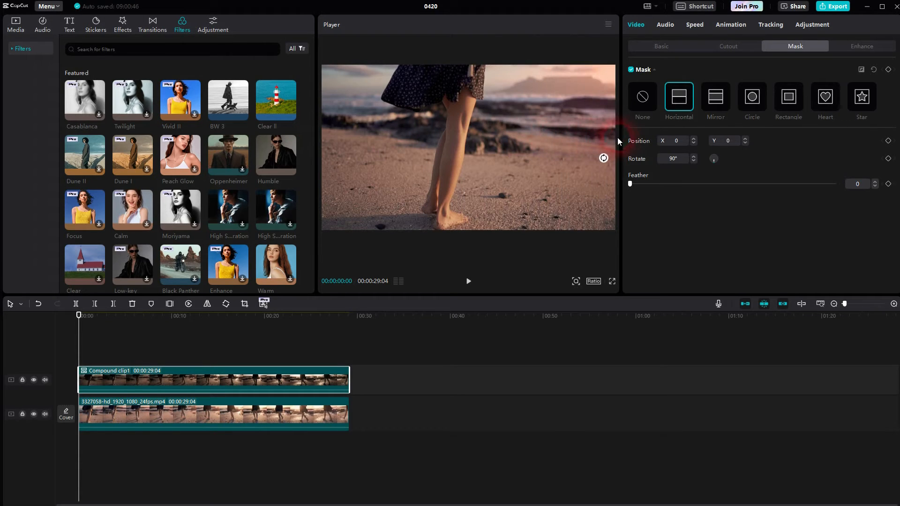
drag(618, 141, 505, 137)
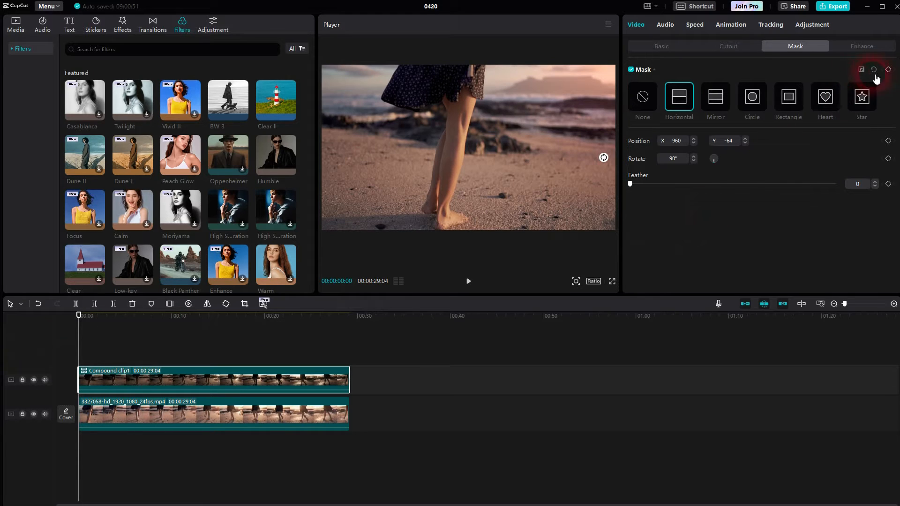
Step: Keyframe the mask sliding from the right edge at 0 s toward mid-frame at ~13 s
click(888, 69)
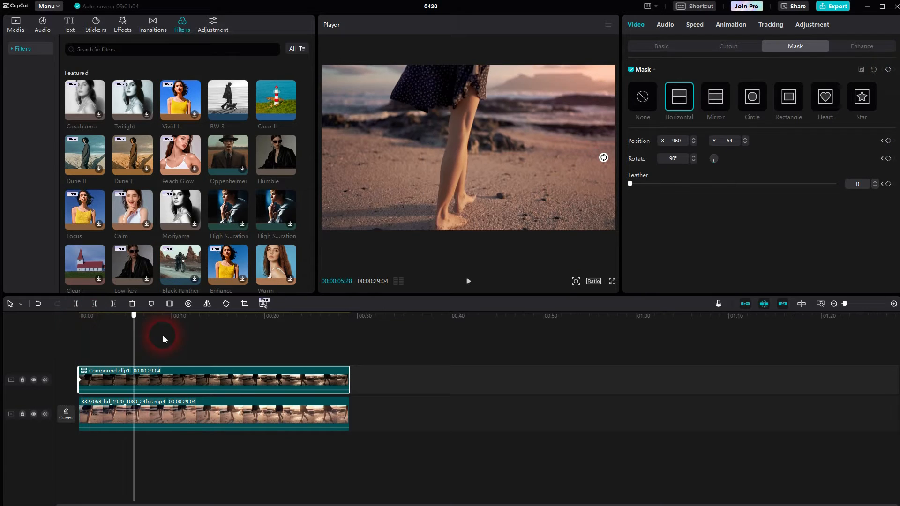
click(205, 316)
text(500)
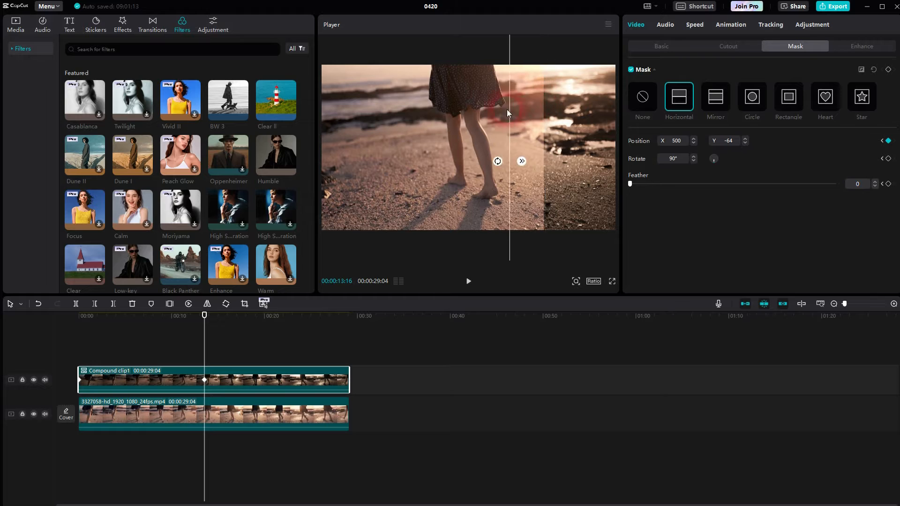
drag(508, 113, 321, 124)
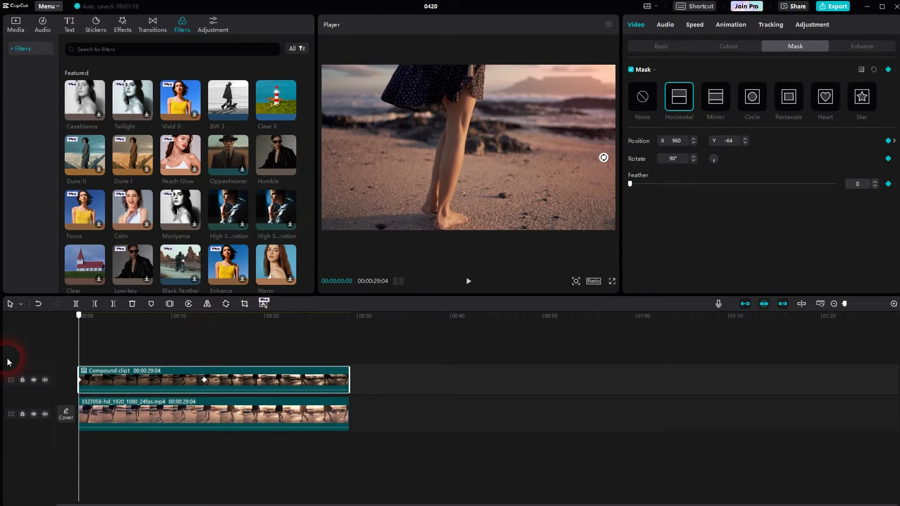
click(467, 281)
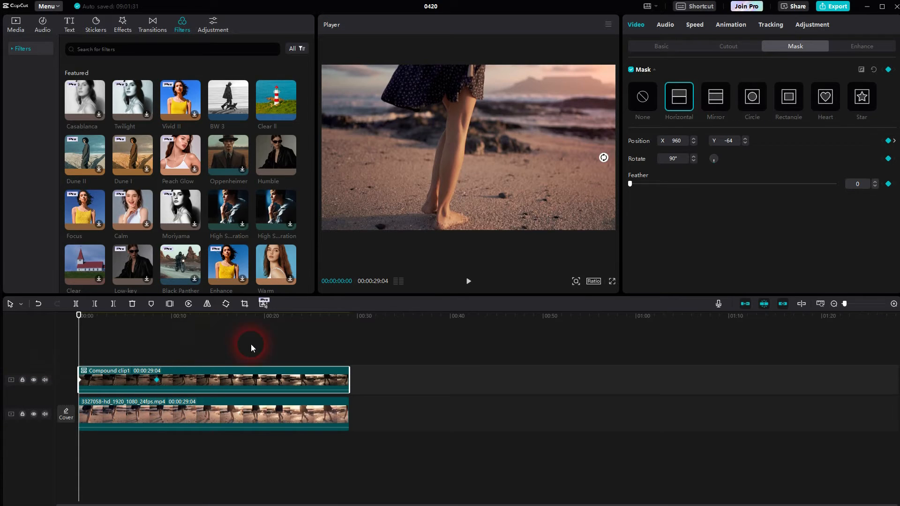
Step: Reset Compound clip1's mask, clearing its keyframes, and turn the mask edge vertical again
click(467, 282)
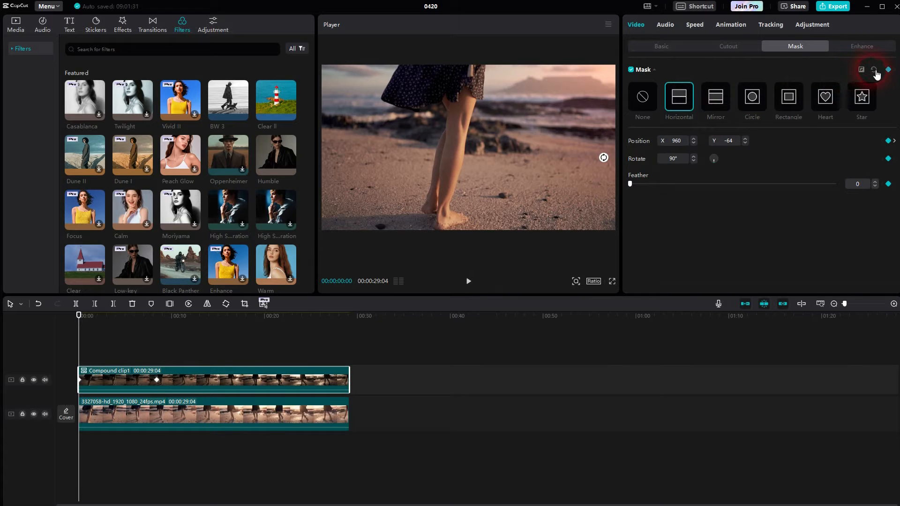
click(872, 69)
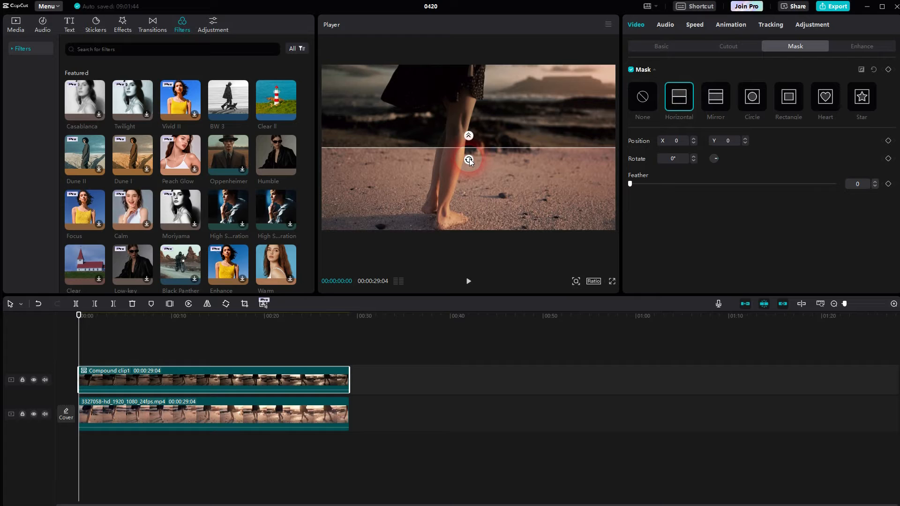
drag(468, 135, 456, 149)
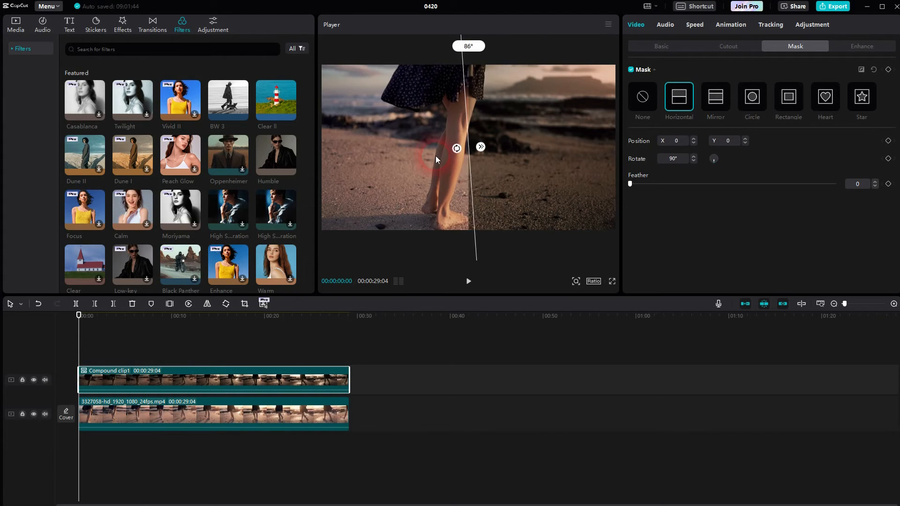
drag(456, 160, 515, 143)
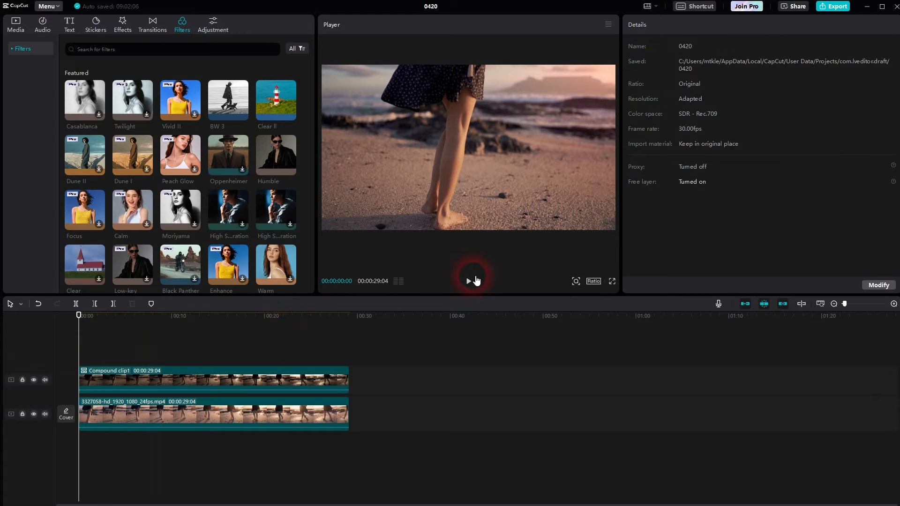
click(469, 281)
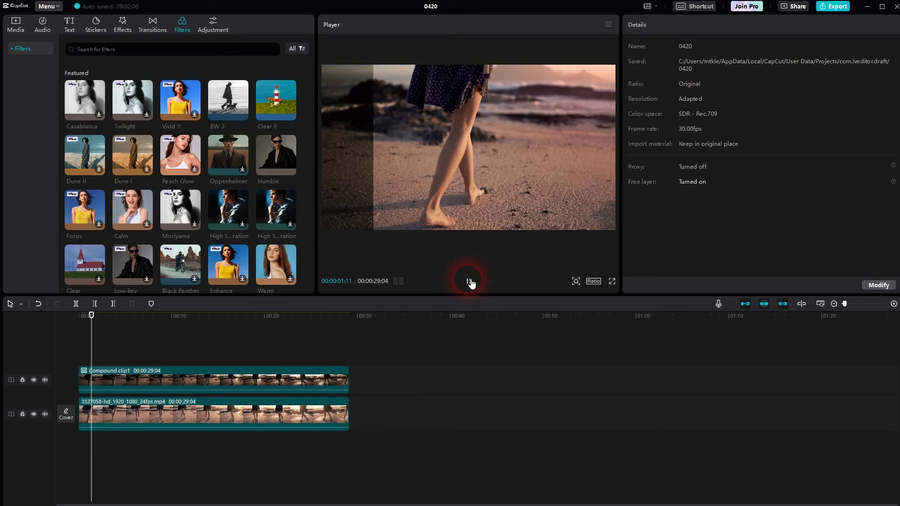
click(469, 282)
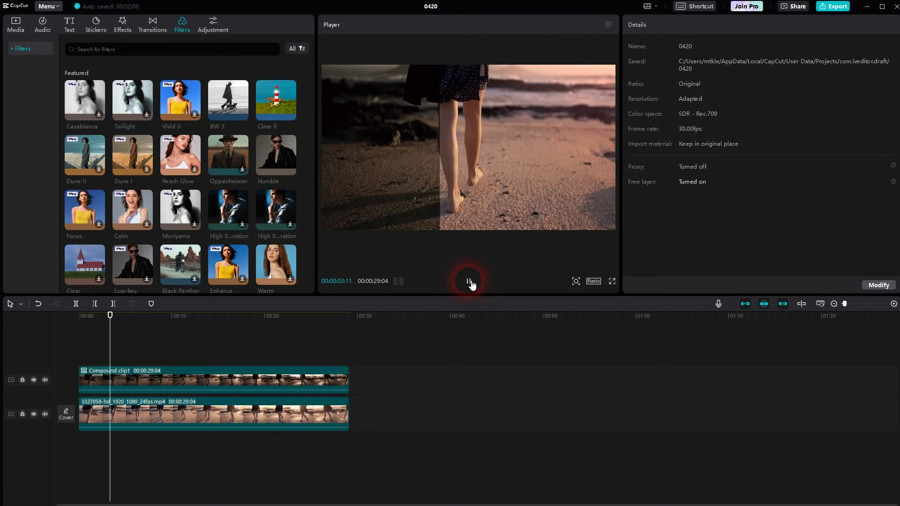
click(158, 379)
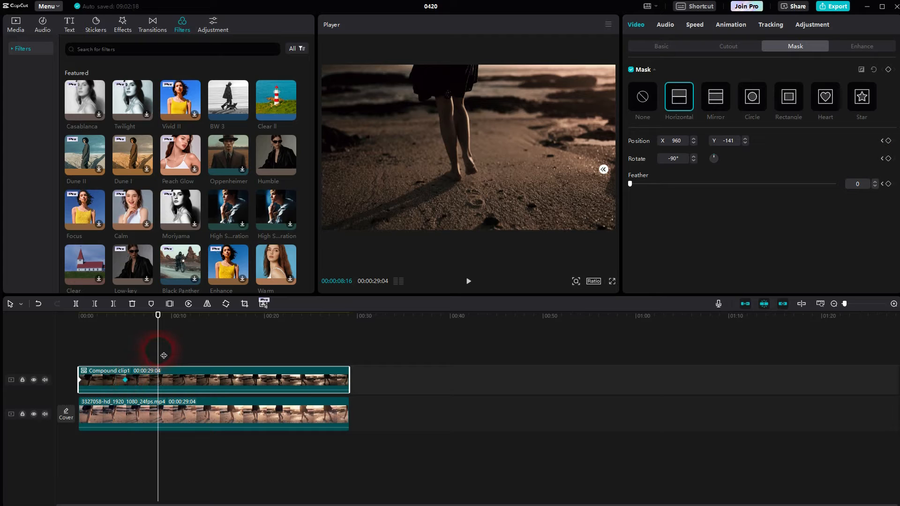
click(467, 282)
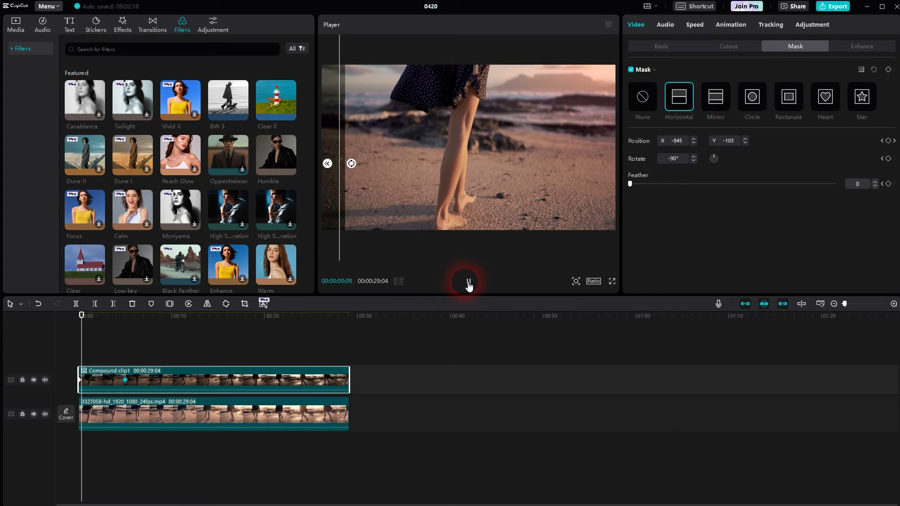
click(468, 284)
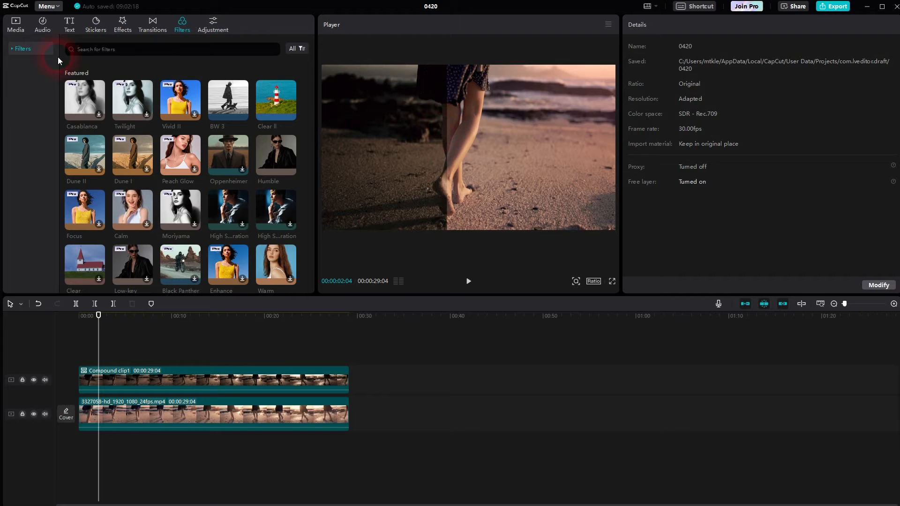
Step: Add the white clip on top with a Mirror mask rotated to -90° and narrowed to size 14
click(16, 24)
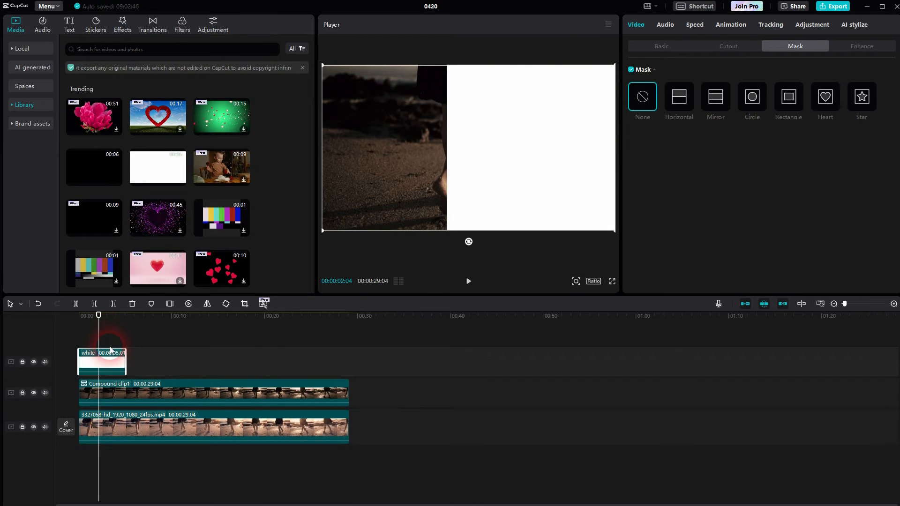
click(714, 96)
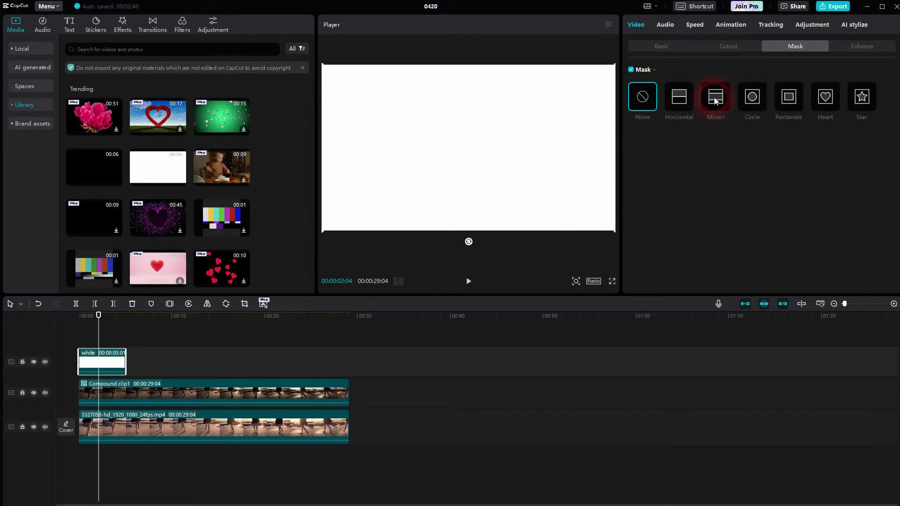
click(715, 97)
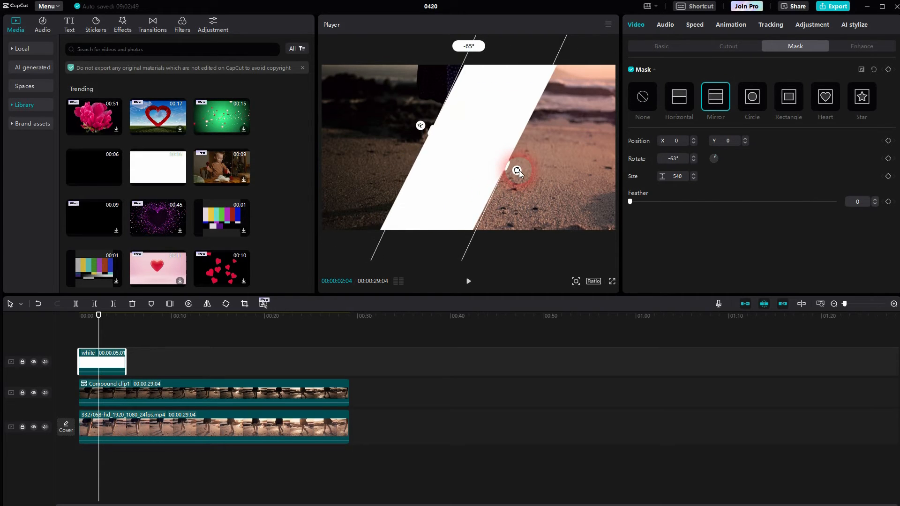
drag(518, 172, 493, 152)
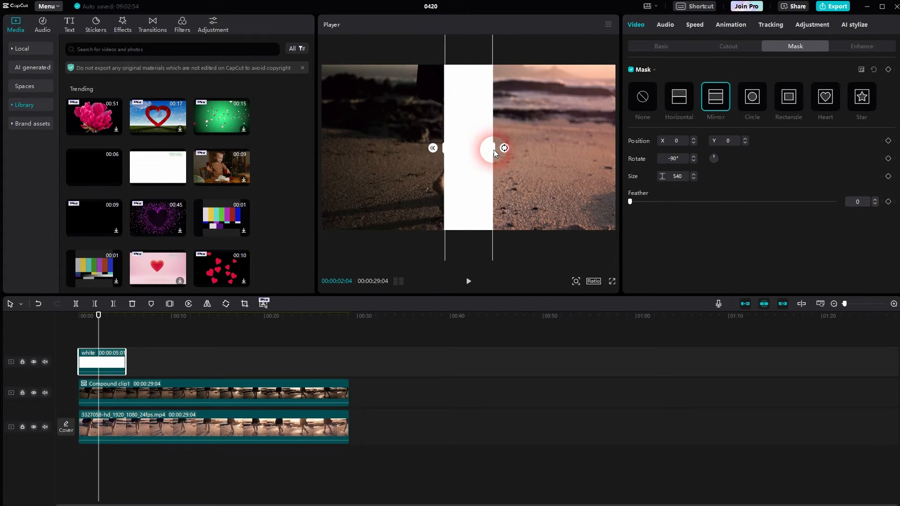
drag(490, 148, 468, 148)
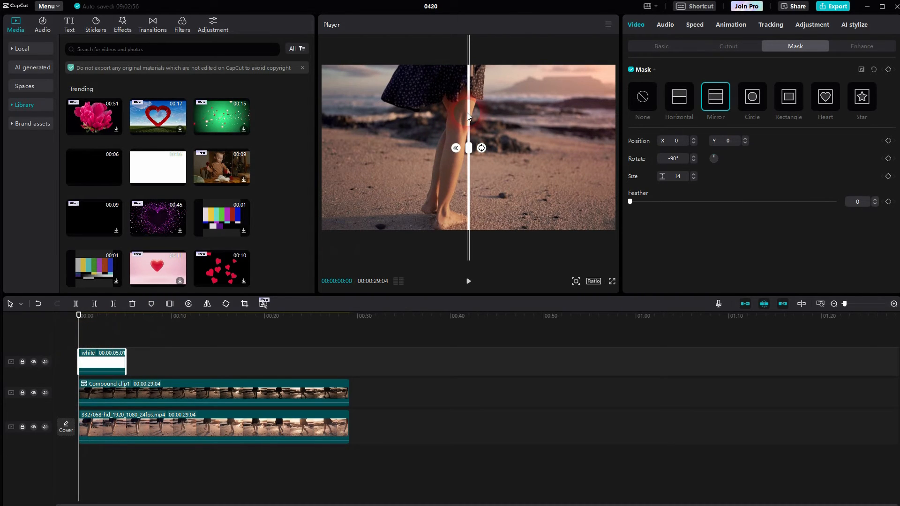
Step: Move the white line's mask to the frame's left edge with Position X -1000
drag(468, 148, 335, 158)
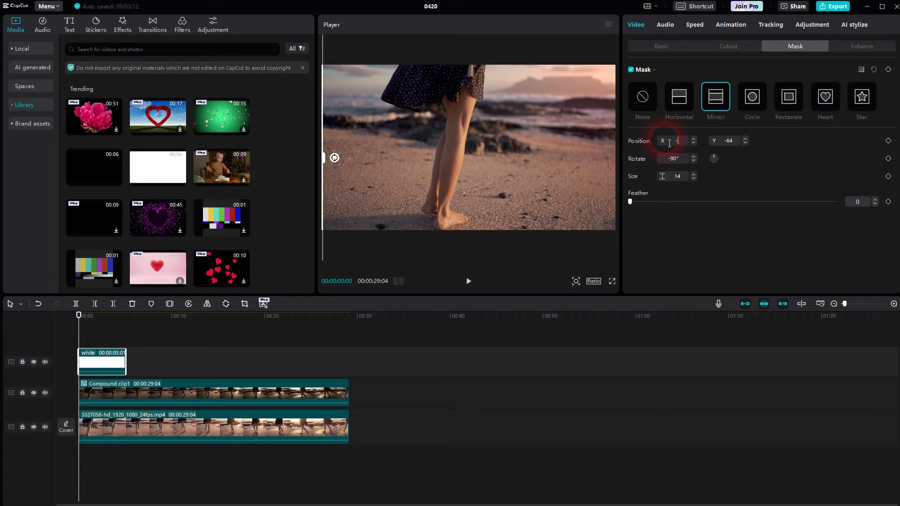
text(1000)
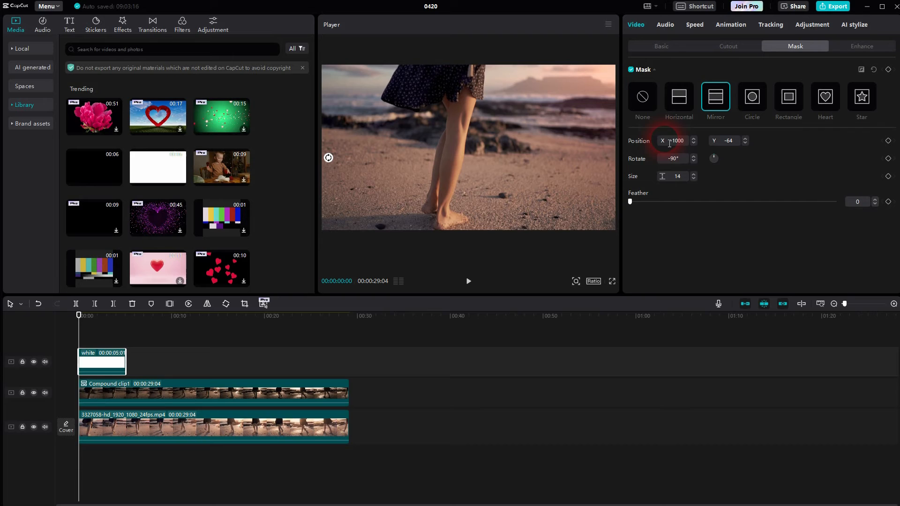
click(889, 143)
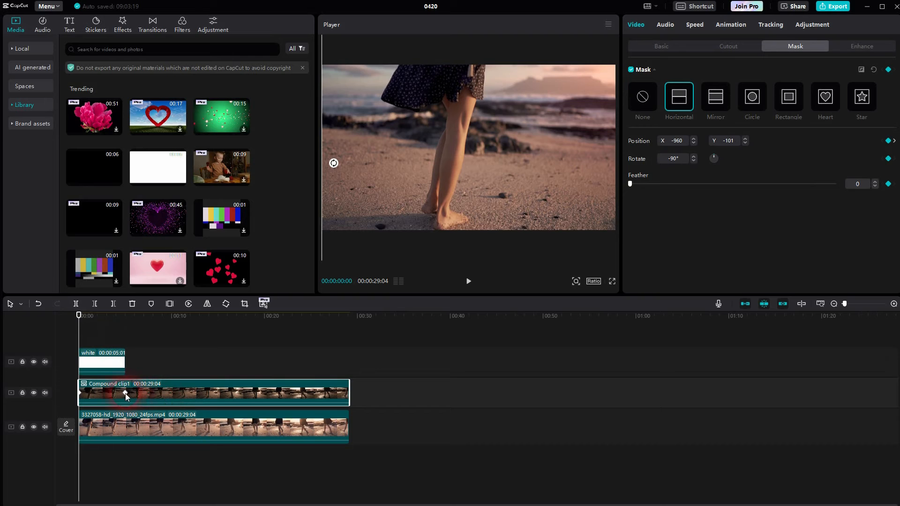
Step: Read Compound clip1's starting mask X (-960) and set the white clip's Position X to match
click(125, 393)
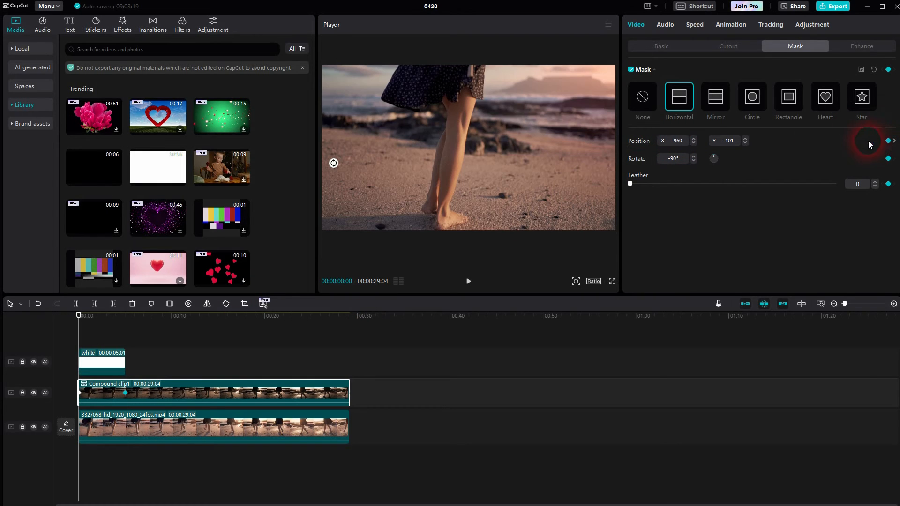
click(677, 140)
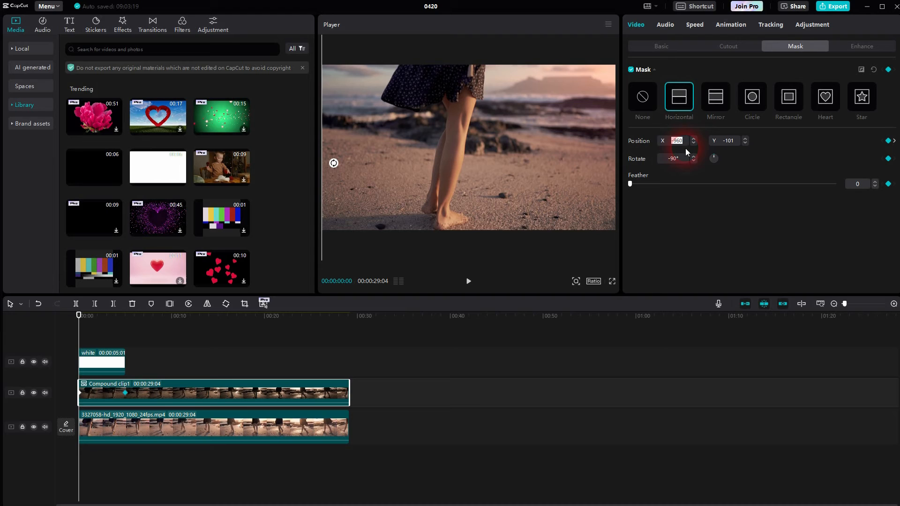
click(715, 97)
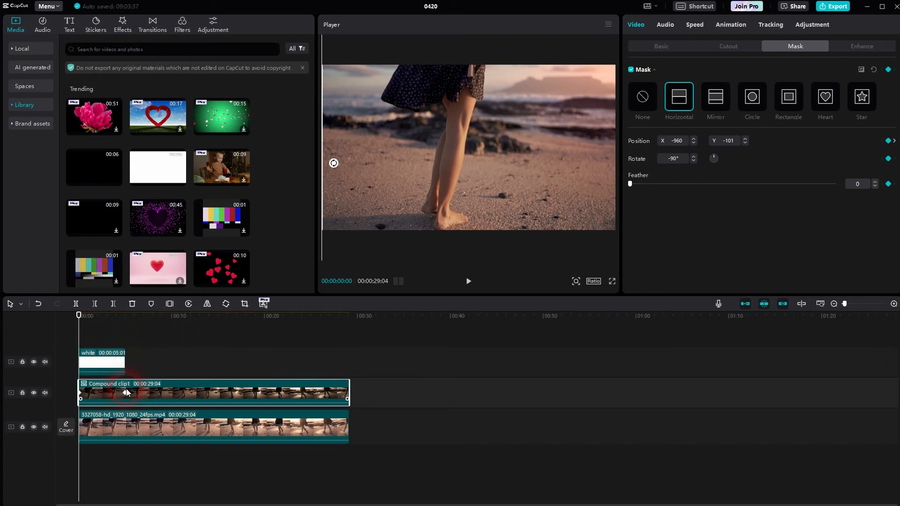
click(125, 314)
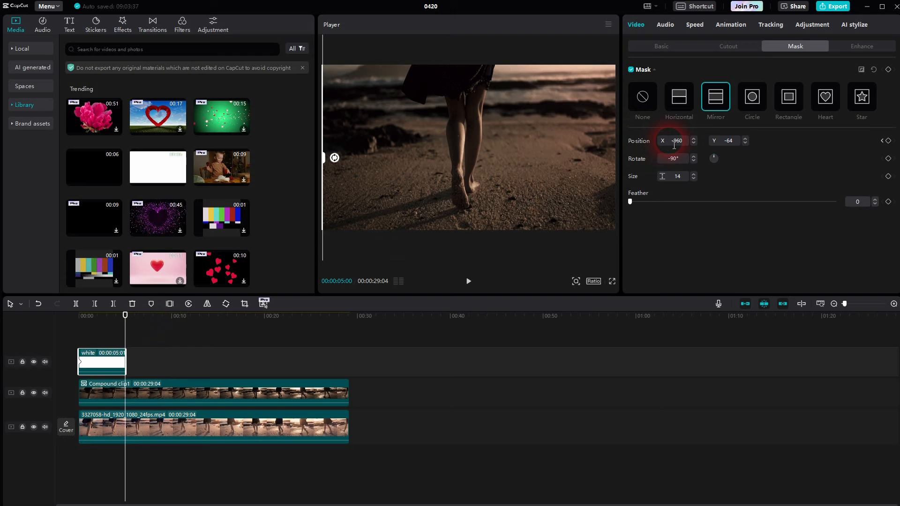
click(693, 138)
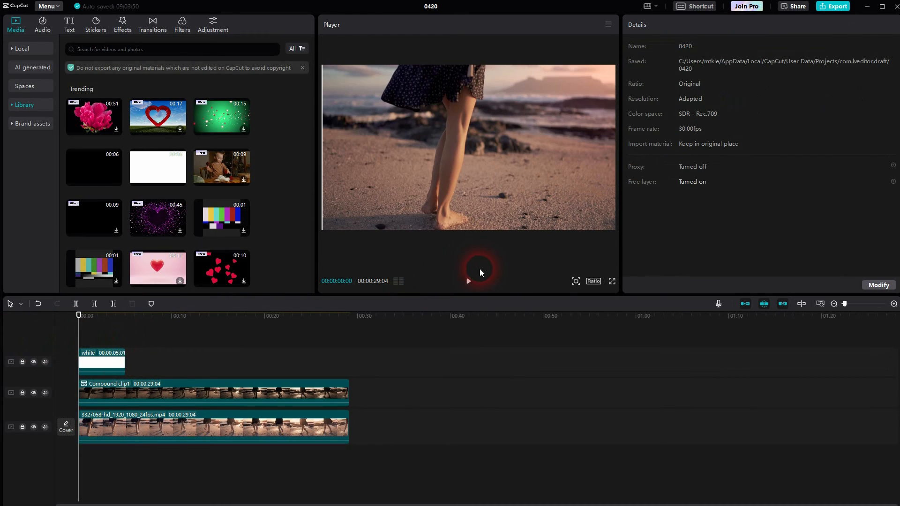
Step: Nudge the white line's Position X slightly left and play back to check it follows the wipe
click(469, 281)
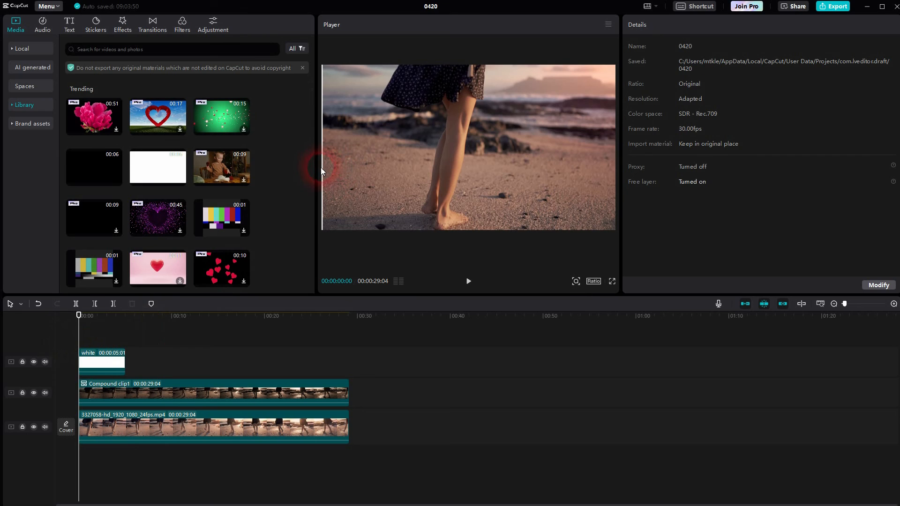
click(102, 361)
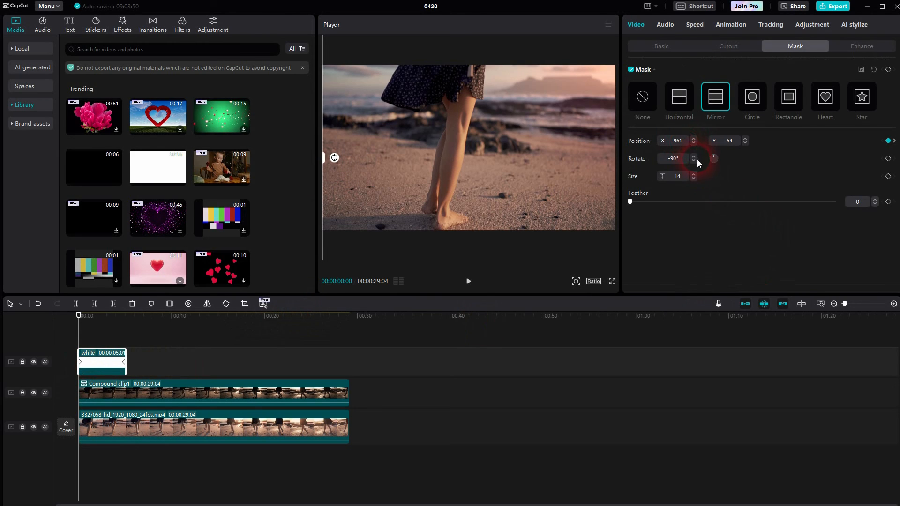
click(693, 143)
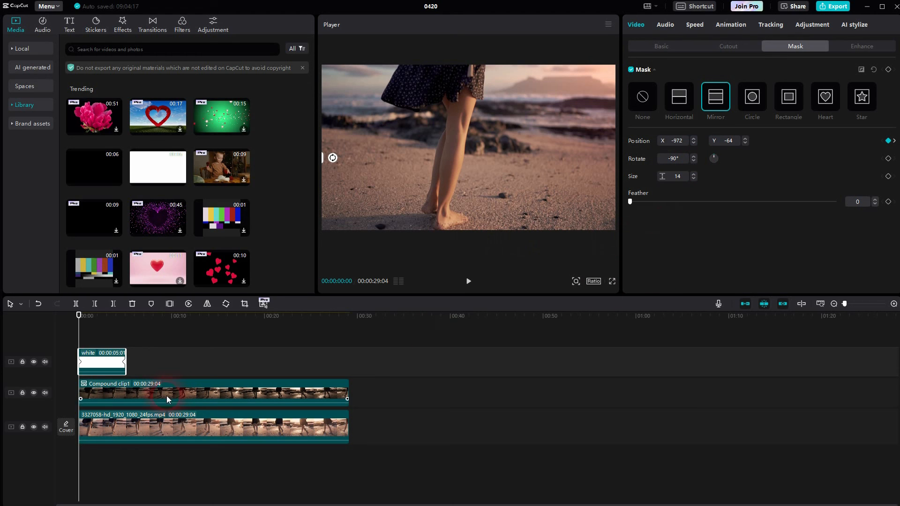
click(468, 282)
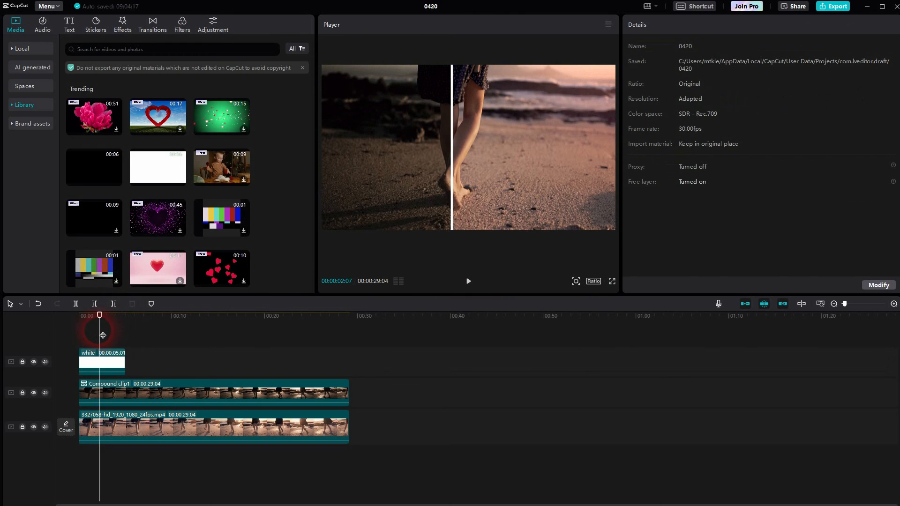
click(468, 281)
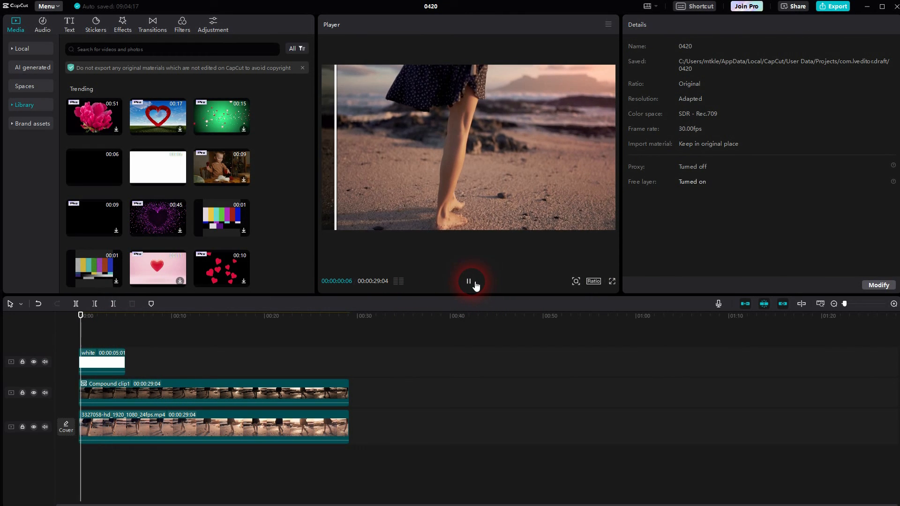